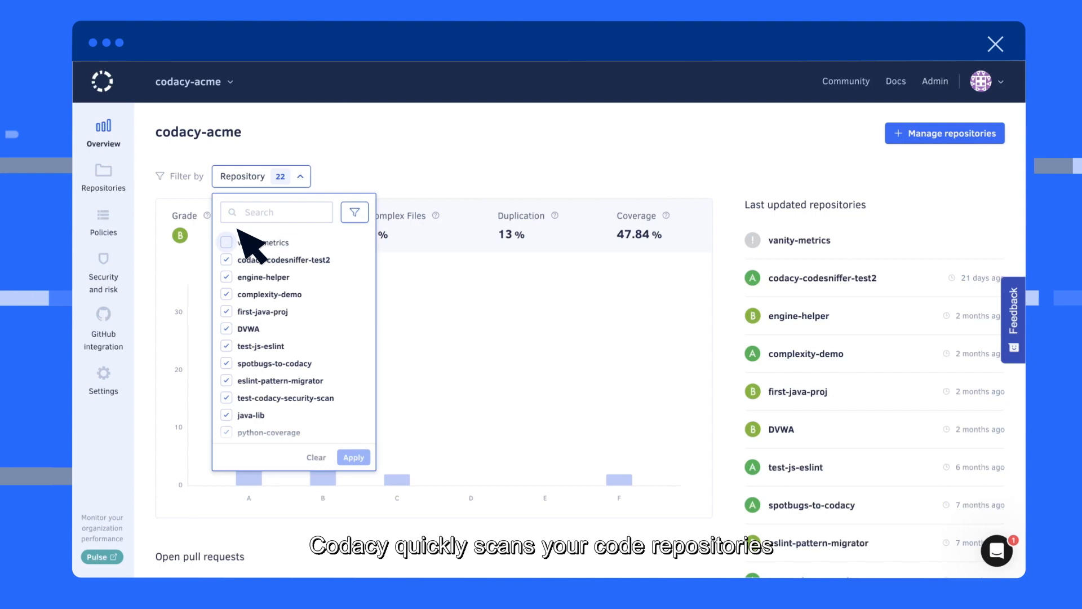
Add vanity-metrics to the Repository filter so all 23 repositories are counted.
{"action": "left_click", "coordinate": [353, 456]}
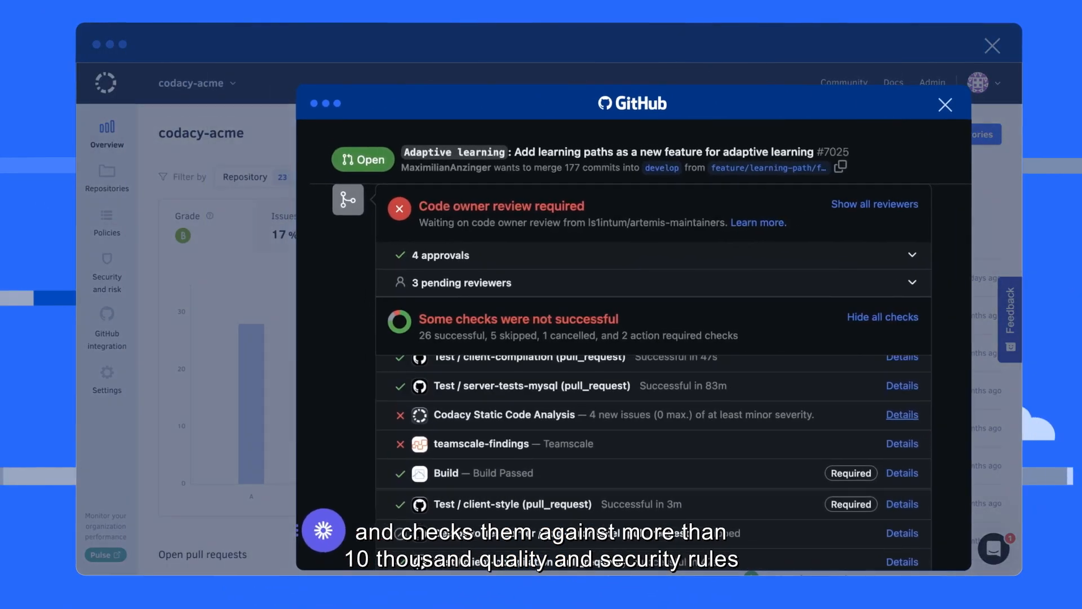
Review the failing Codacy Static Code Analysis check reporting 4 new issues, then leave GitHub.
{"action": "scroll", "scroll_direction": "down", "scroll_amount": 3}
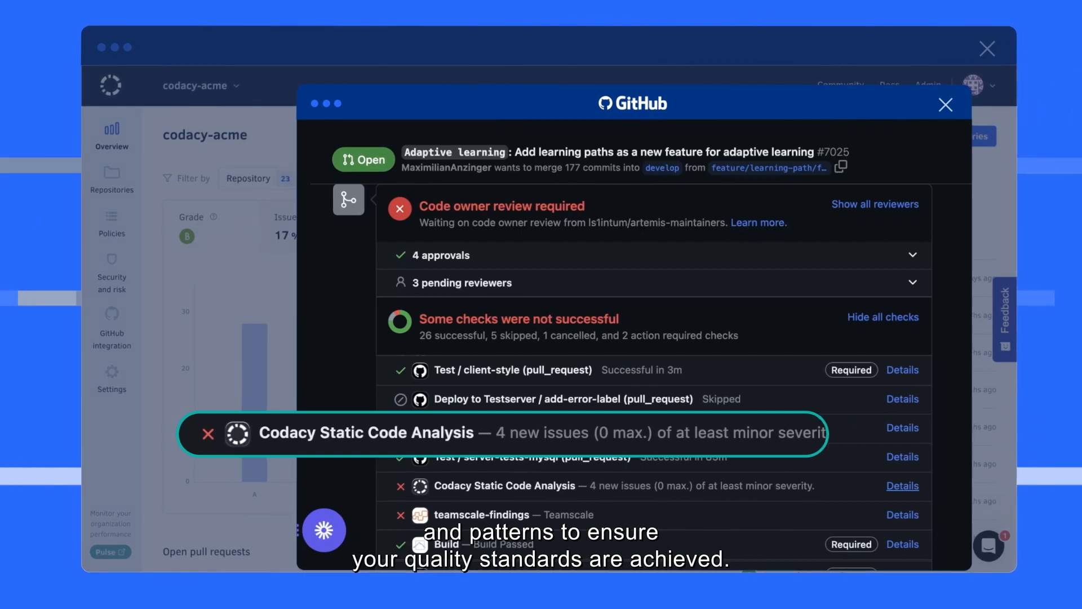
{"action": "left_click", "coordinate": [945, 104]}
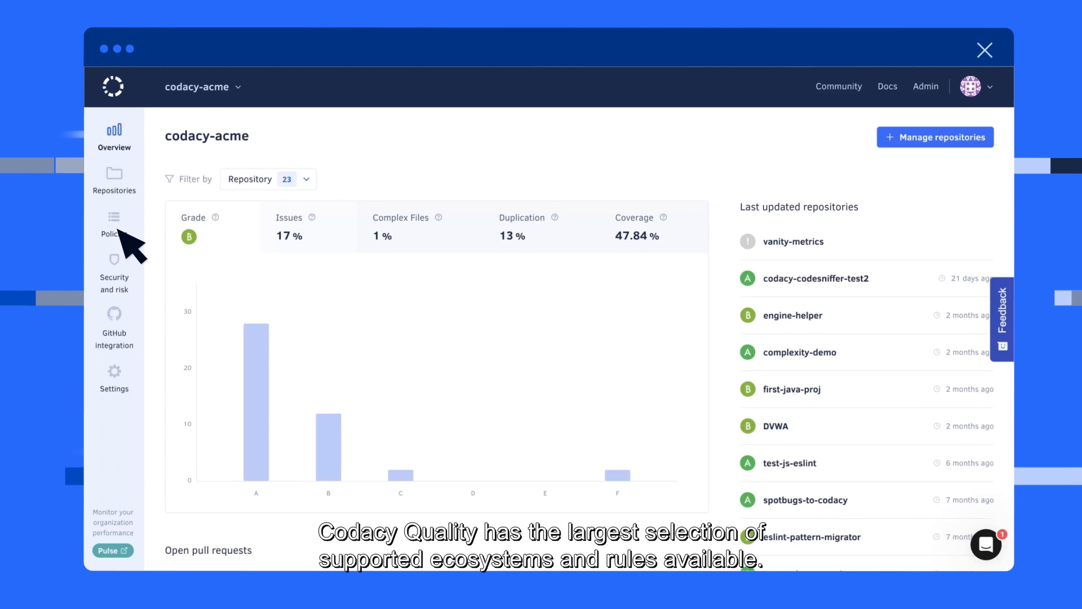
Start a coding standard in Policies and check languages including CPP and JSP.
{"action": "left_click", "coordinate": [113, 221]}
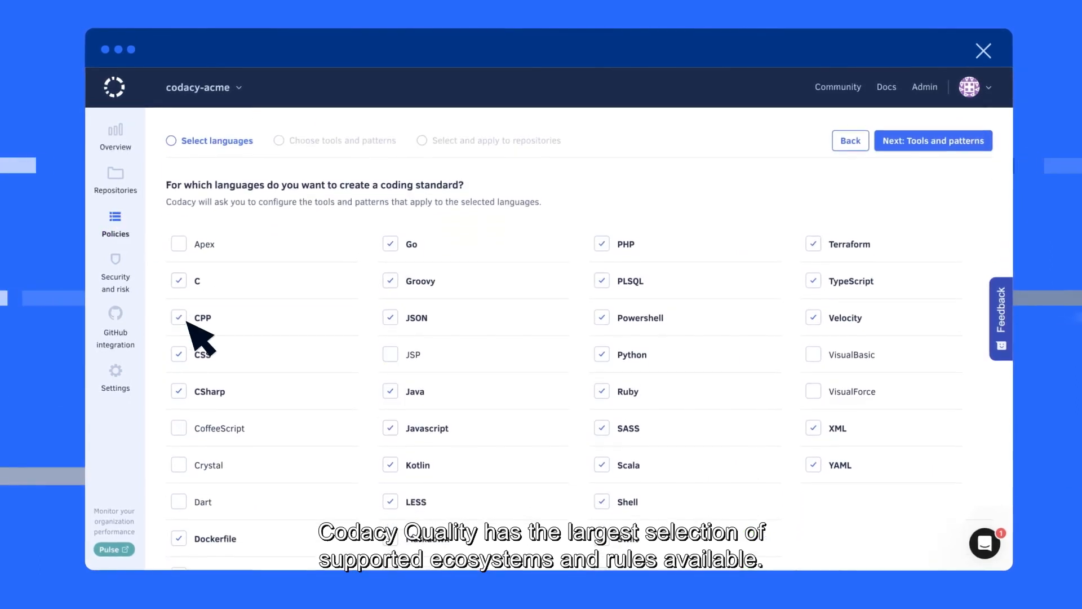
{"action": "left_click", "coordinate": [390, 337]}
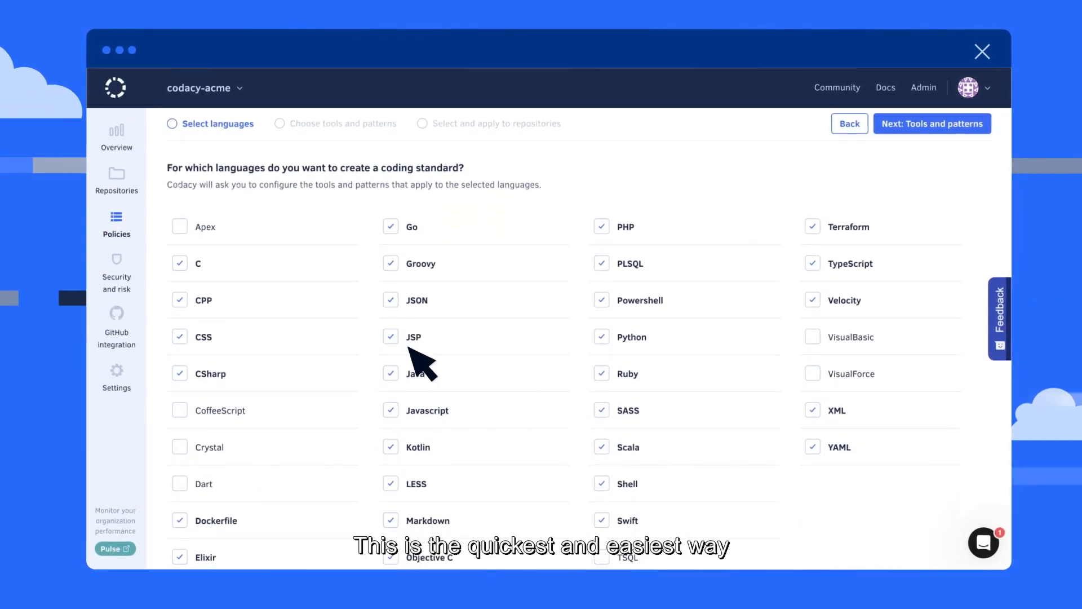
{"action": "left_click", "coordinate": [931, 124]}
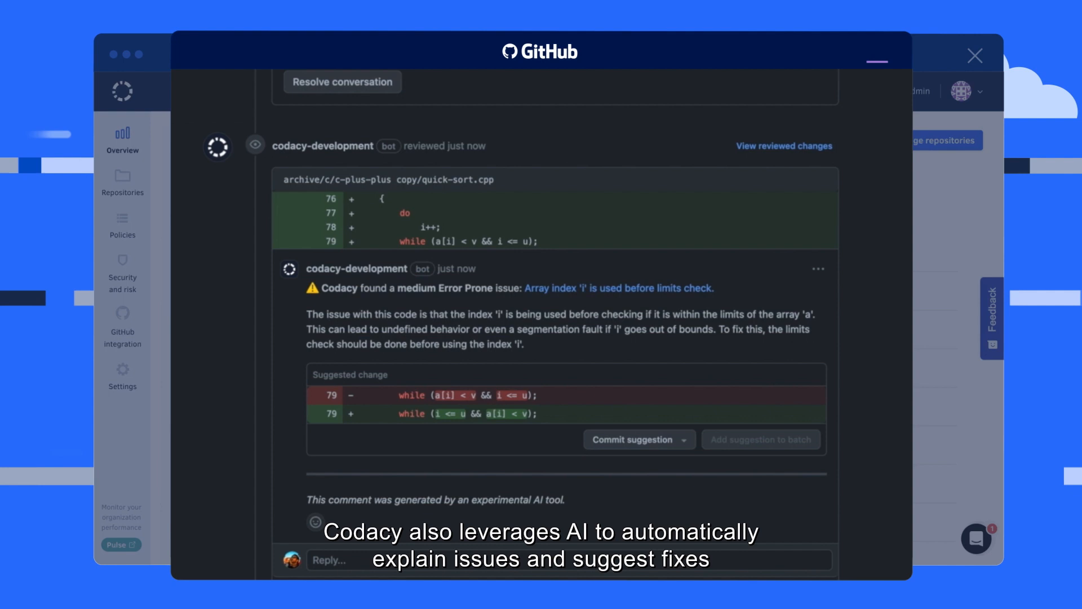
Commit Codacy's AI-suggested array index fix for quick-sort.cpp from the bot comment.
{"action": "scroll", "scroll_direction": "down", "scroll_amount": 3}
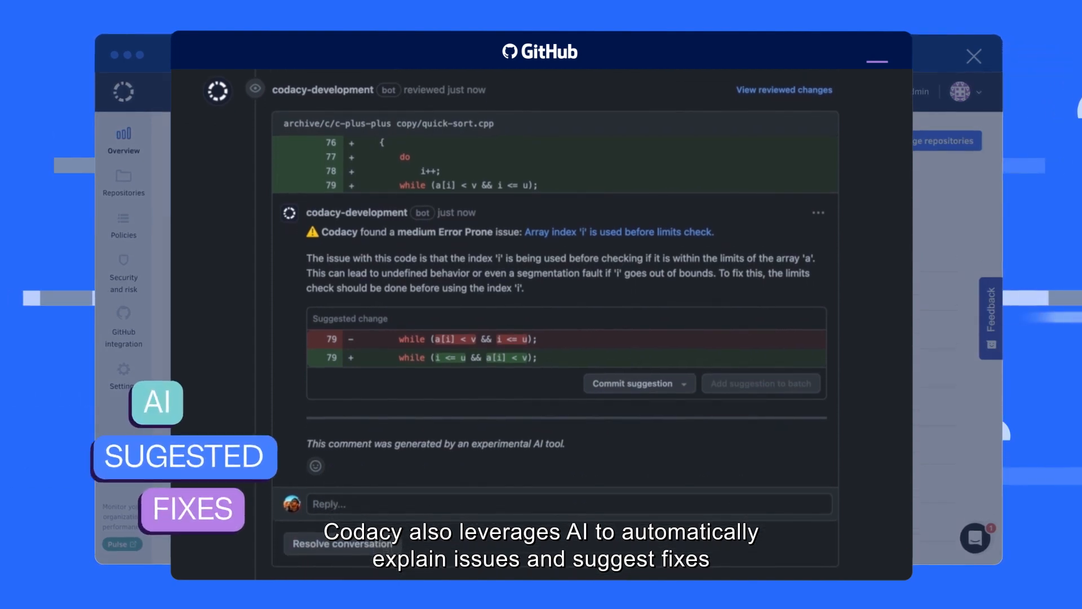
{"action": "mouse_move", "coordinate": [660, 407]}
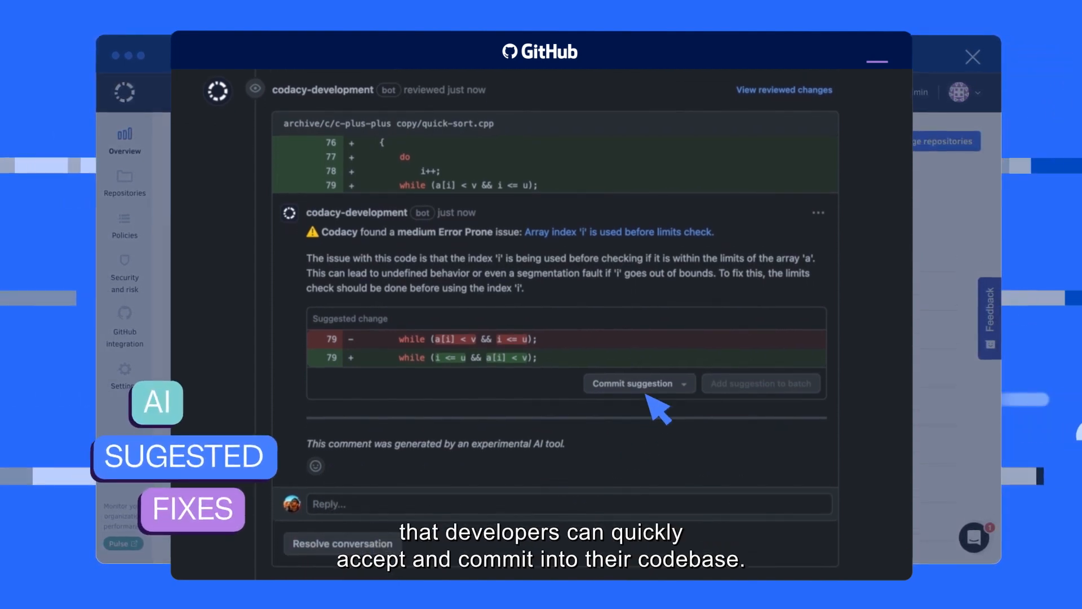
{"action": "left_click", "coordinate": [630, 384]}
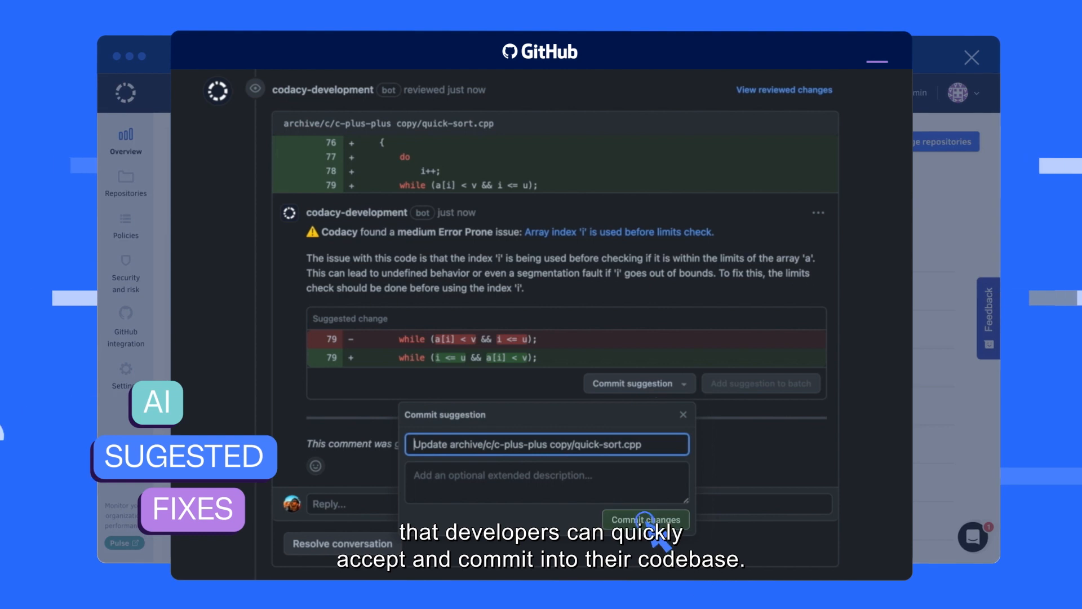
{"action": "left_click", "coordinate": [644, 519]}
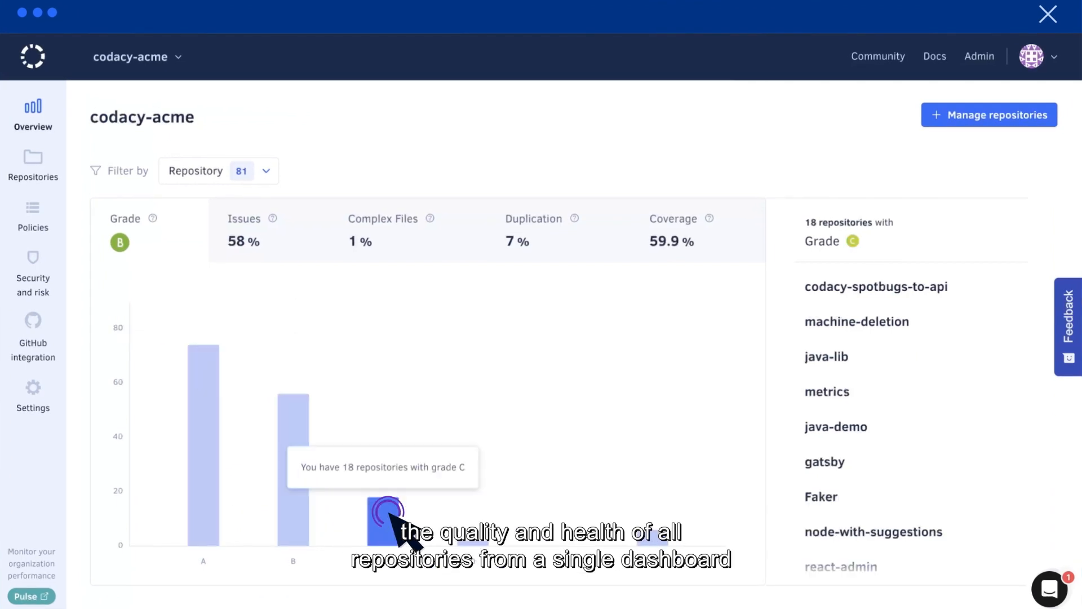
{"action": "mouse_move", "coordinate": [476, 549]}
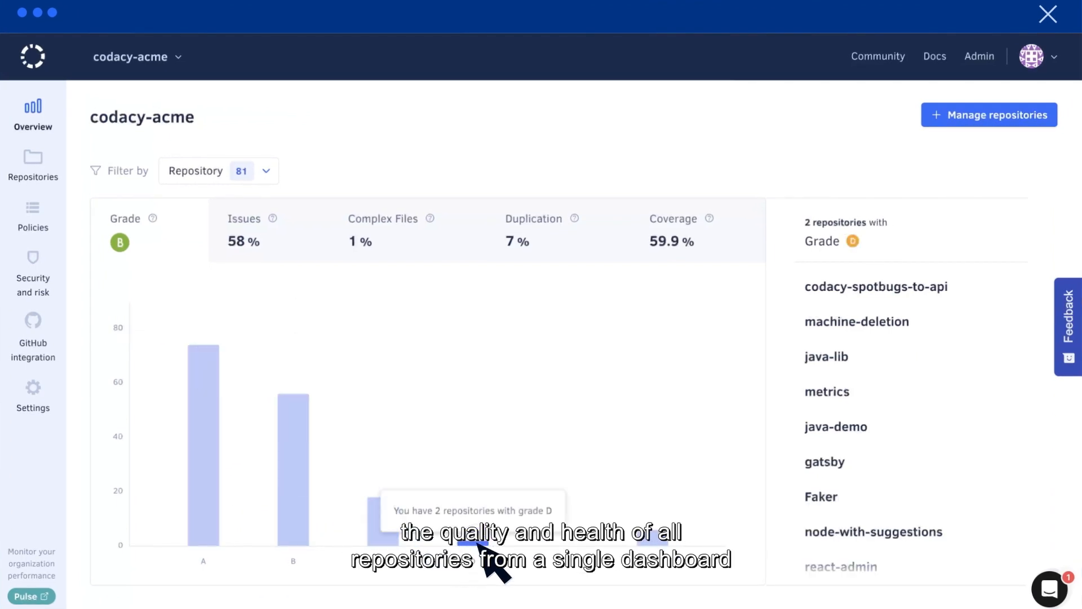